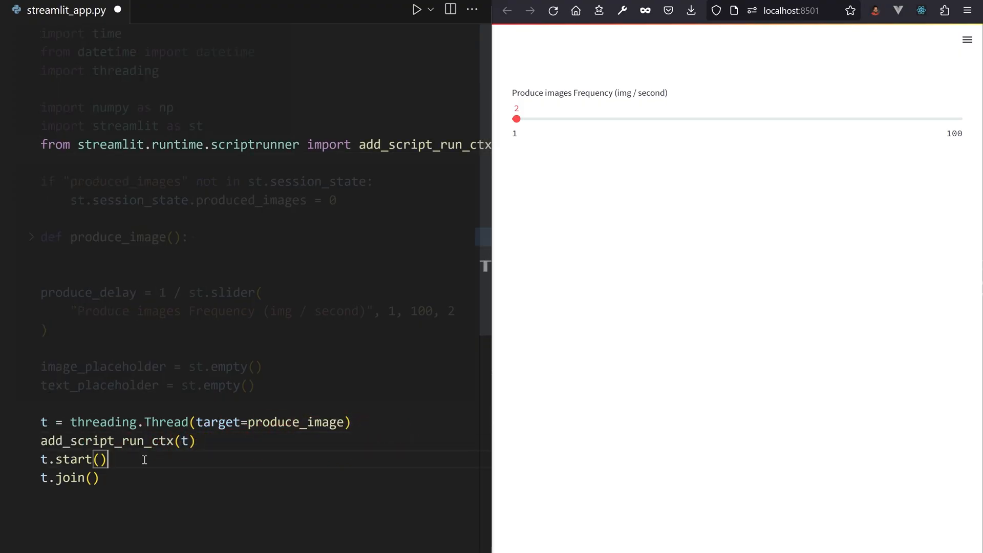
Drag the frequency slider up to 51 images per second in the running app.
left_click_drag(516, 119, 733, 118)
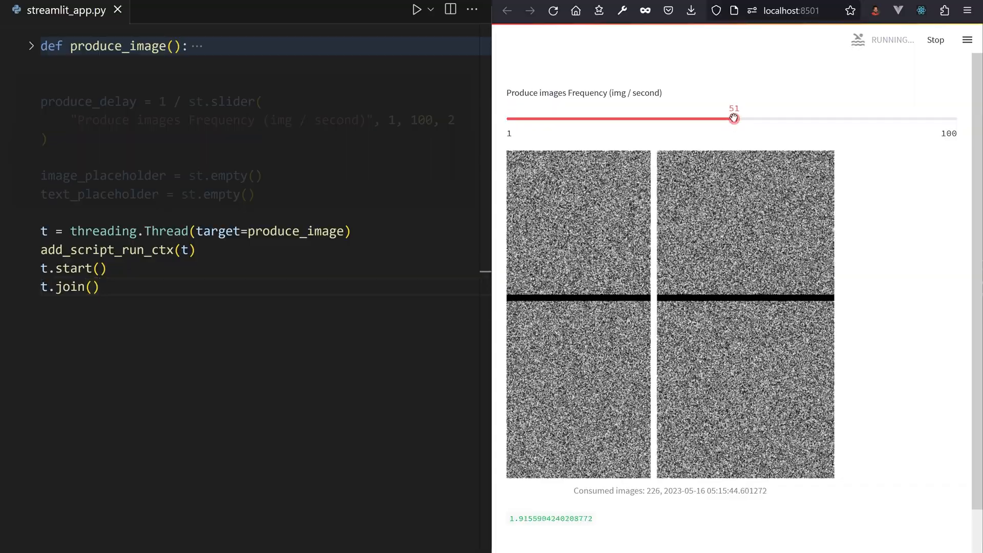